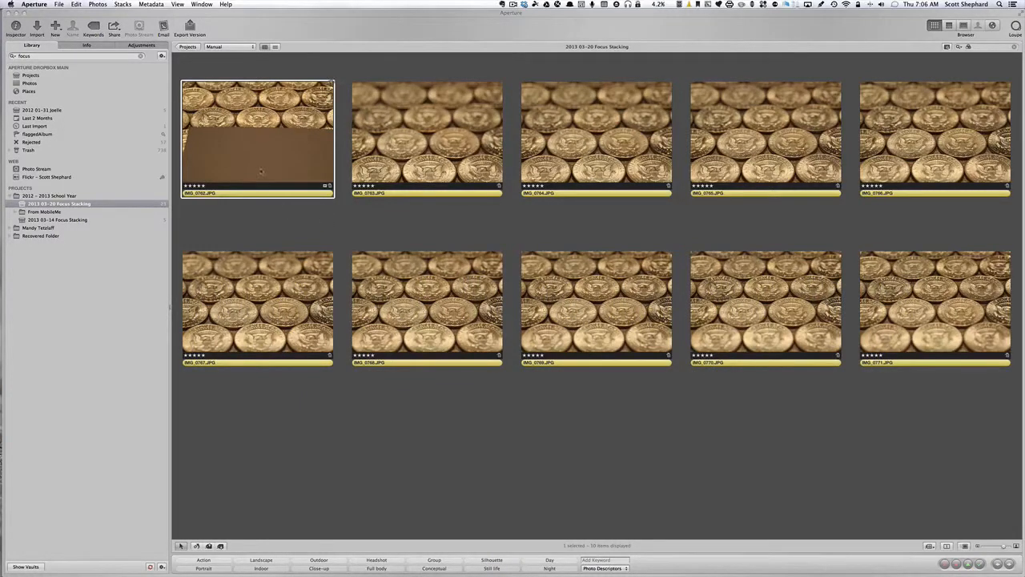
mouse_move(286, 231)
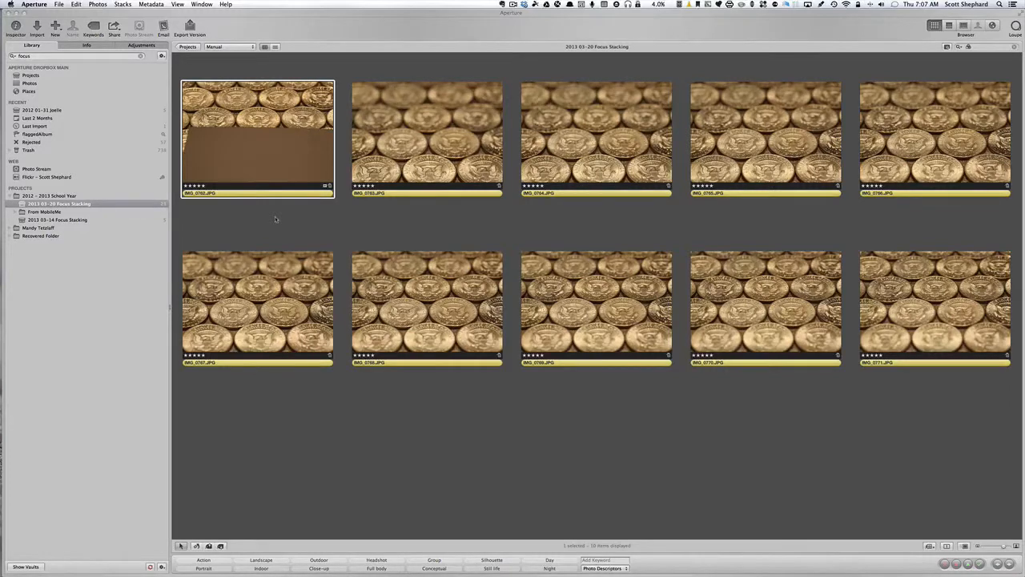
Show the Adjustments and Info inspectors for gray-card photo IMG_0762 (3409 K)
click(34, 4)
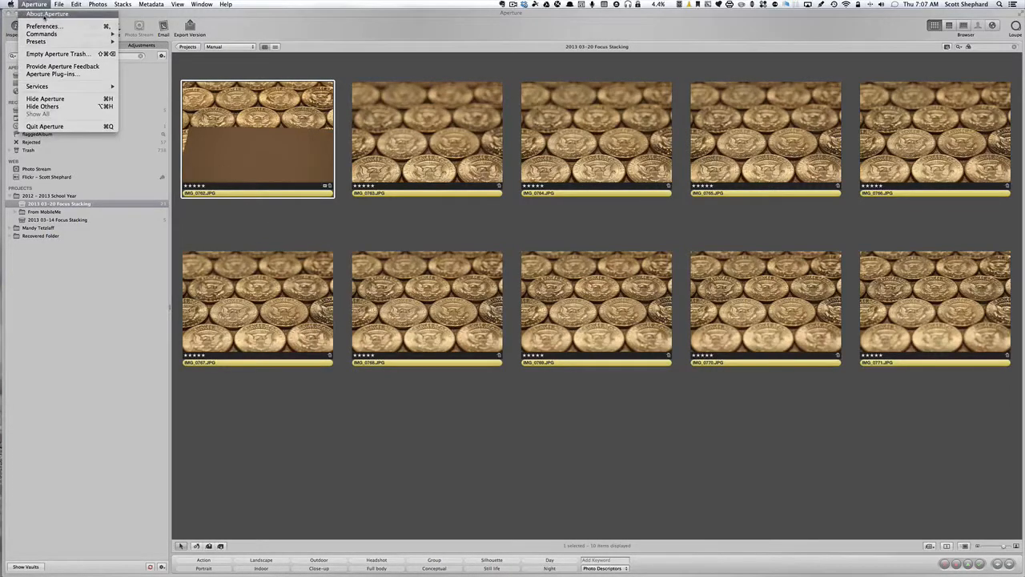
click(46, 14)
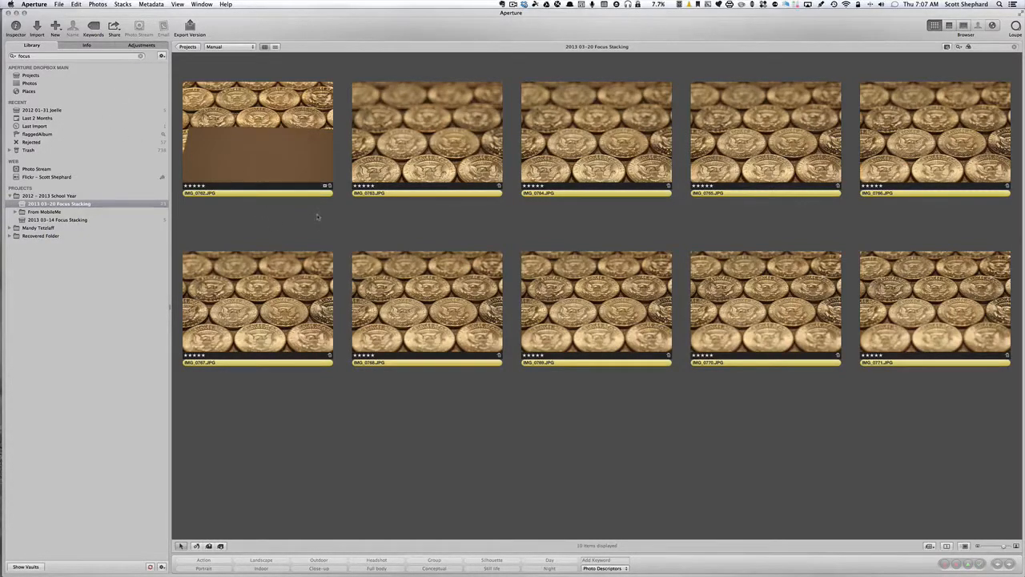
mouse_move(327, 225)
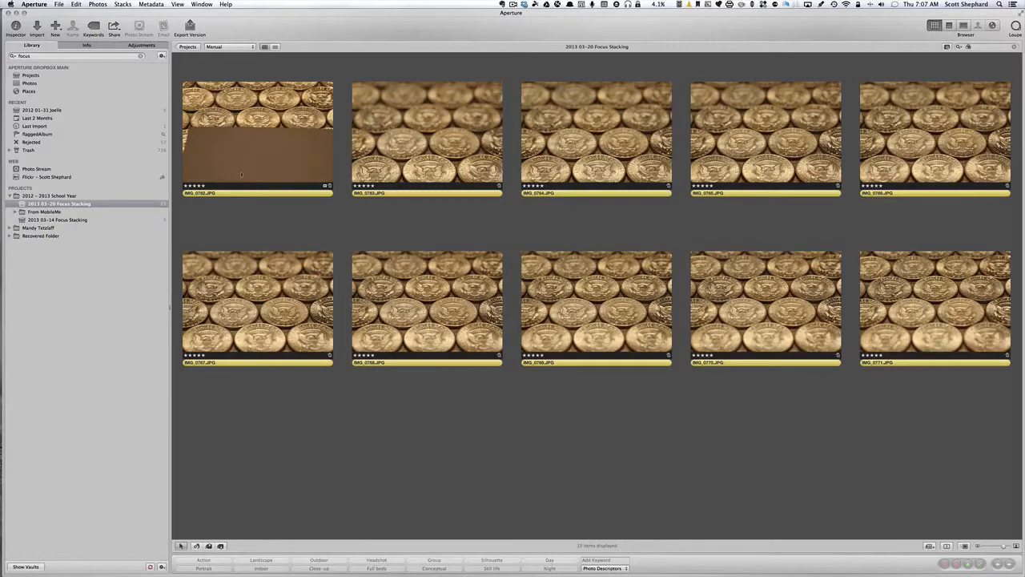
click(141, 44)
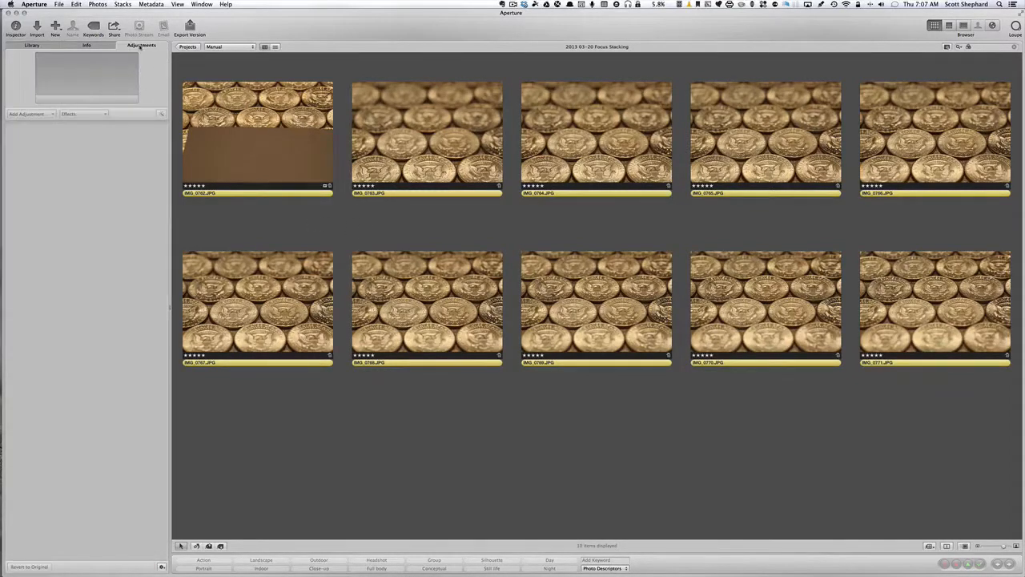
click(87, 45)
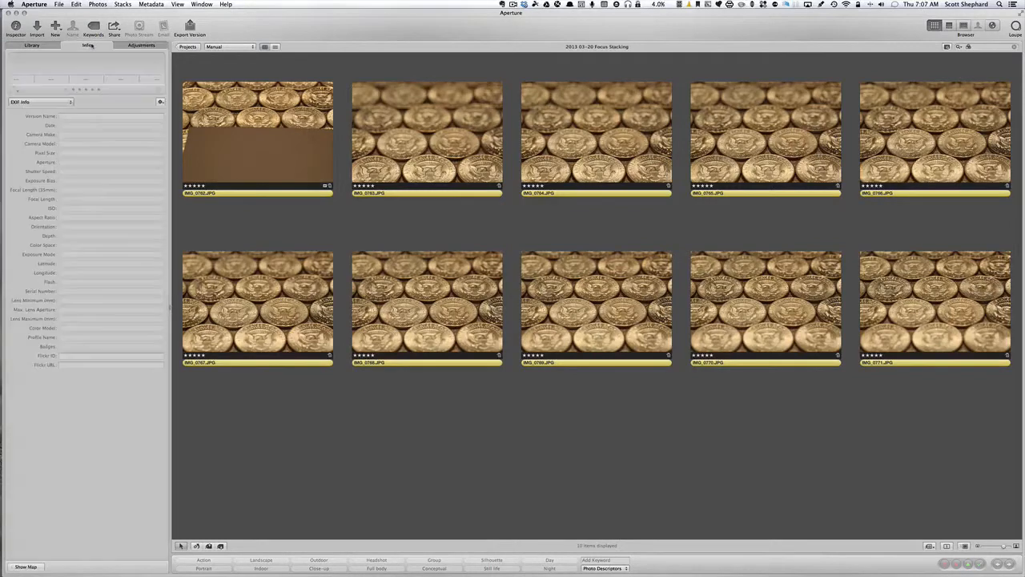
click(256, 136)
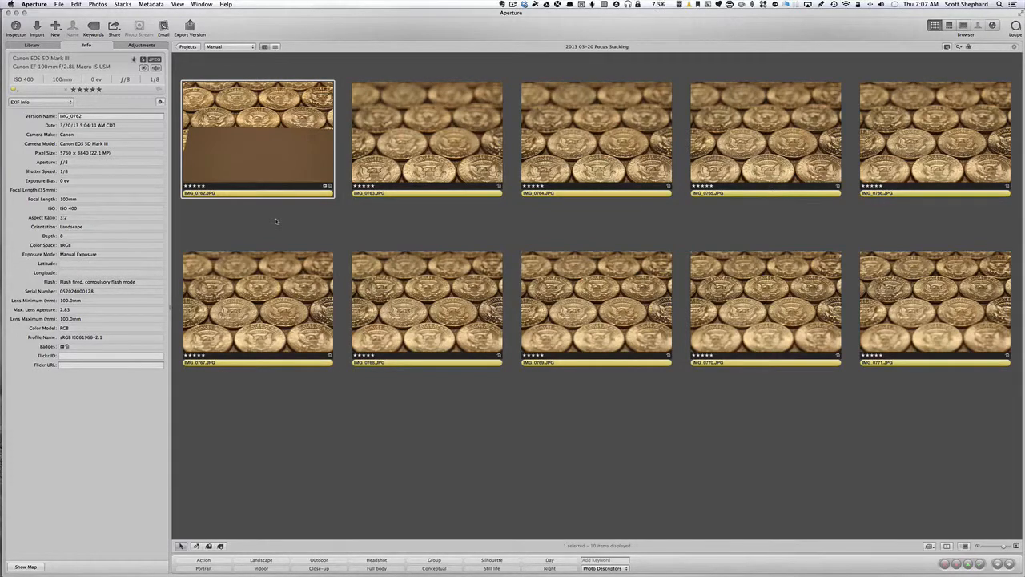
mouse_move(247, 175)
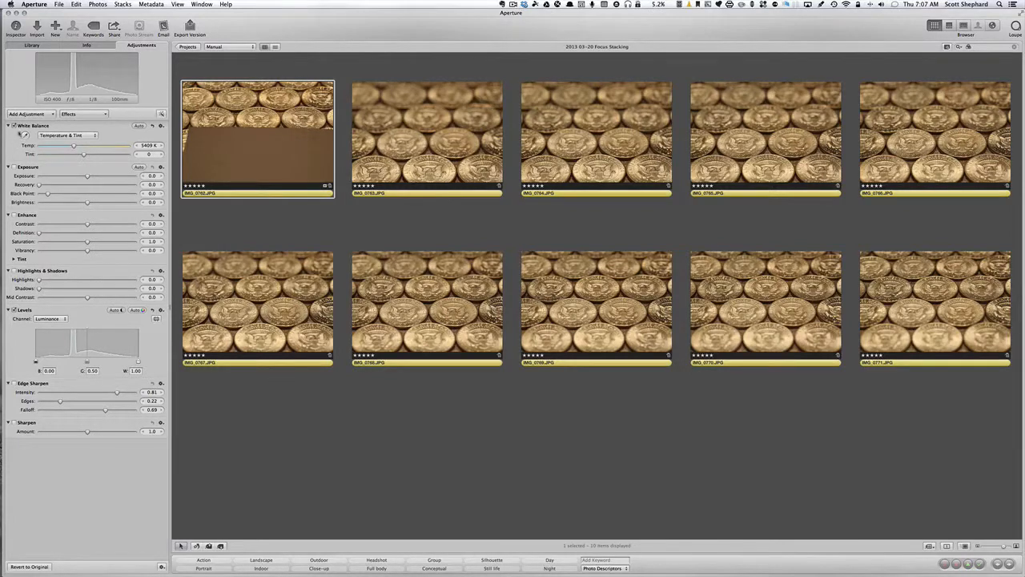
Keep White Balance in Temperature & Tint mode to neutralise IMG_0762 at 3243 K, tint -4
click(68, 135)
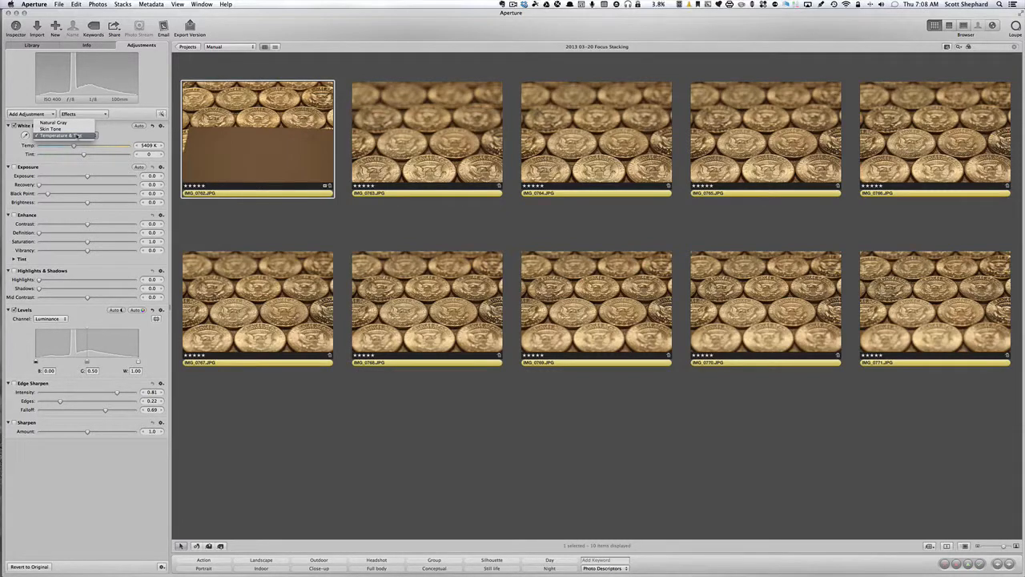
click(61, 135)
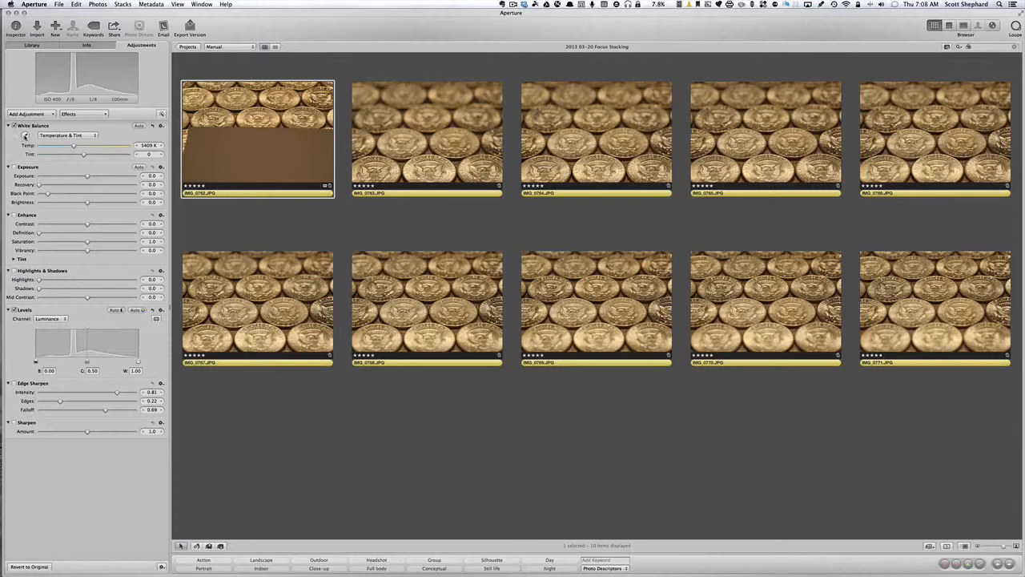
mouse_move(25, 135)
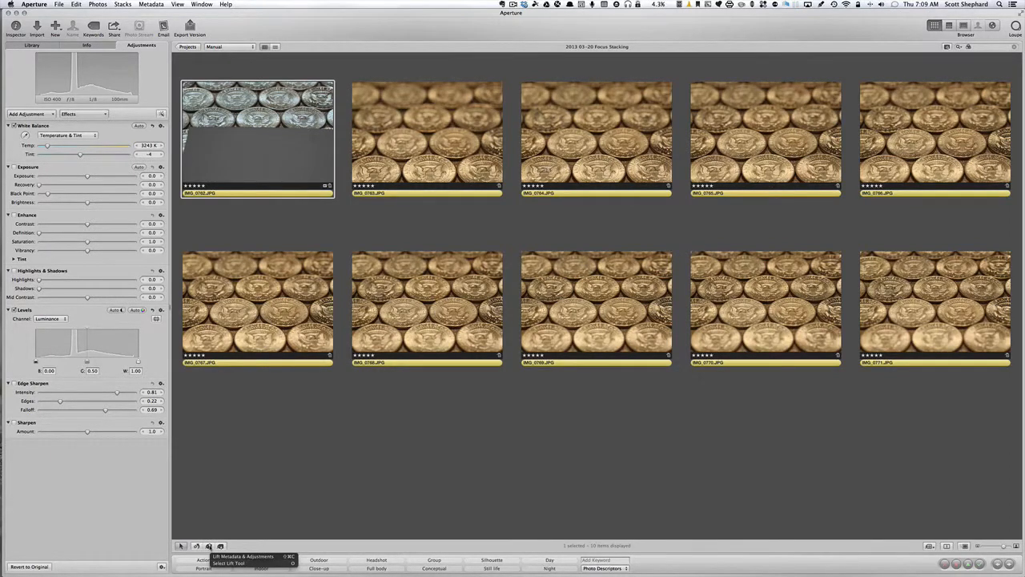
Lift IMG_0762's white balance and levels corrections and stamp them onto IMG_0763
click(209, 545)
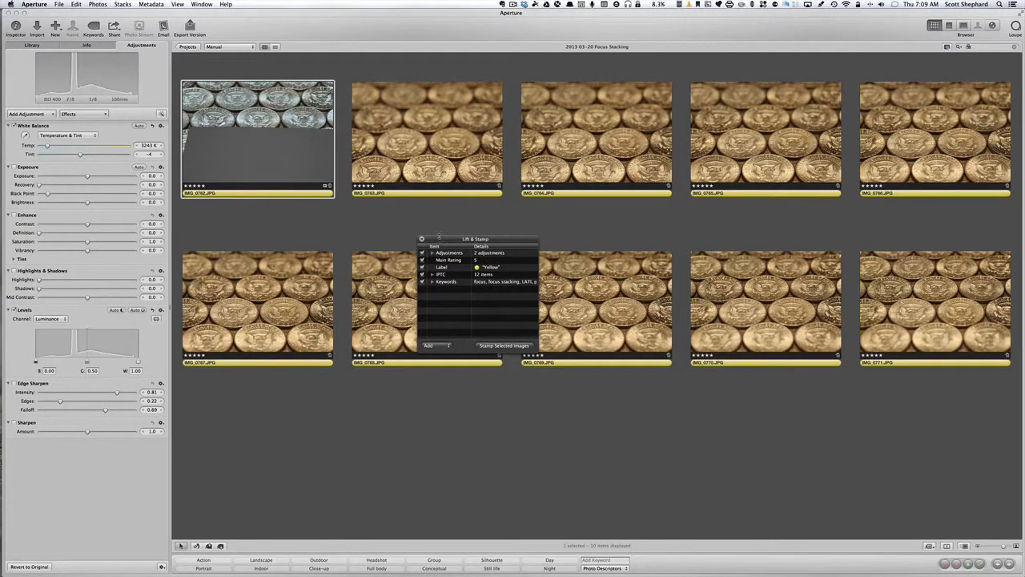
drag(475, 239, 293, 221)
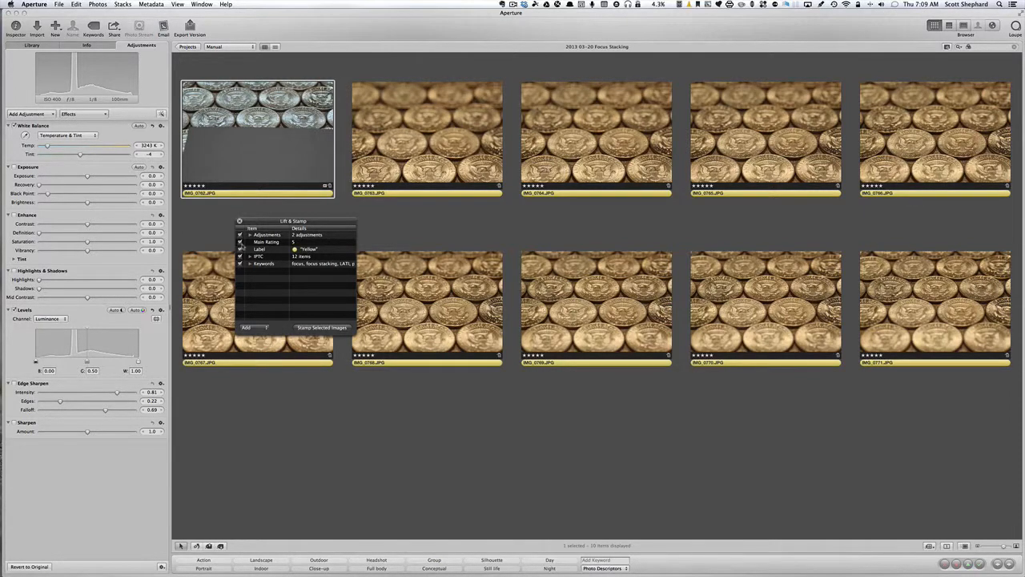
mouse_move(270, 275)
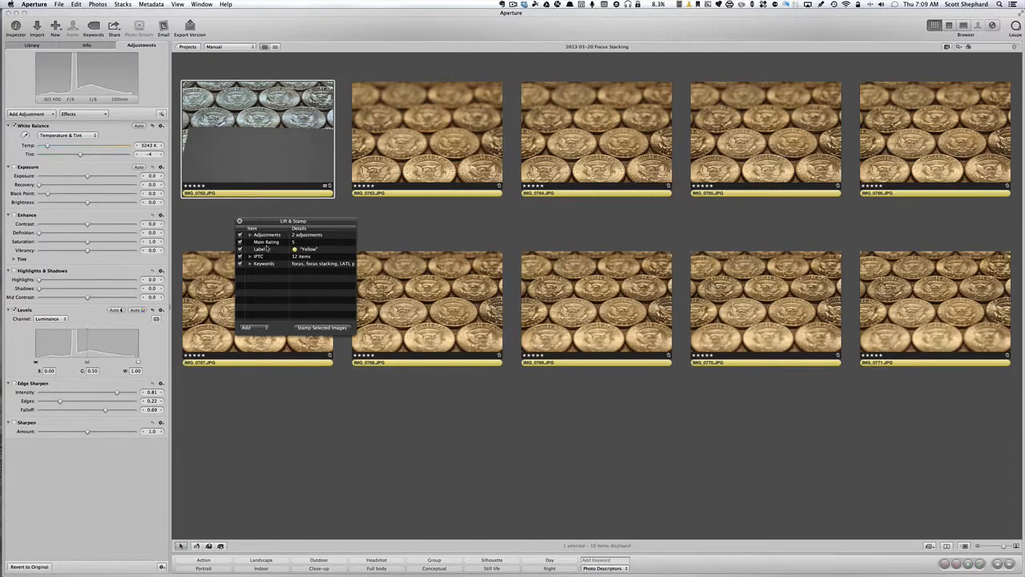
click(249, 234)
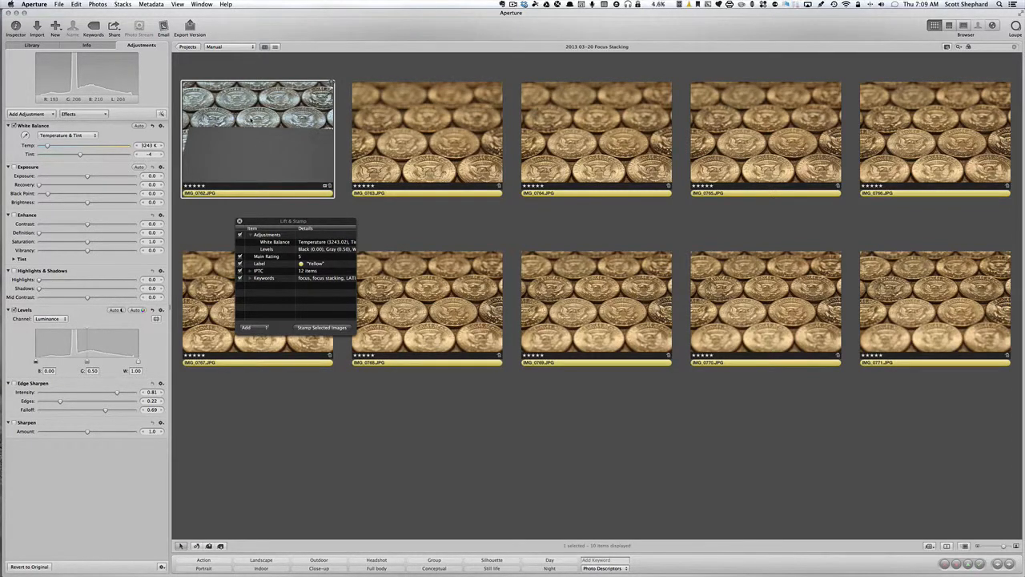
click(427, 138)
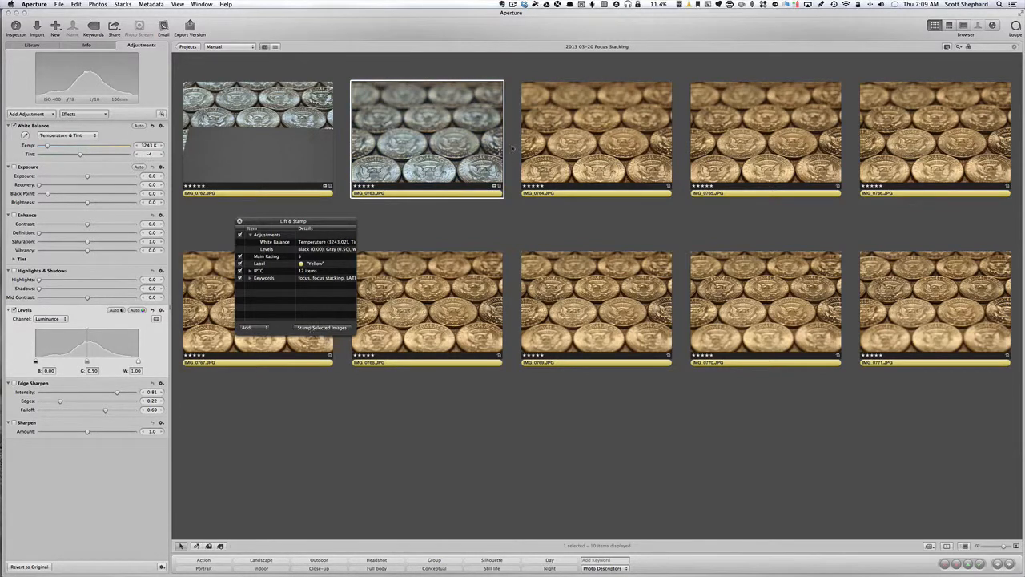
Stamp the 3243 K corrections onto IMG_0764–IMG_0771, close the HUD, and reselect IMG_0762
click(596, 136)
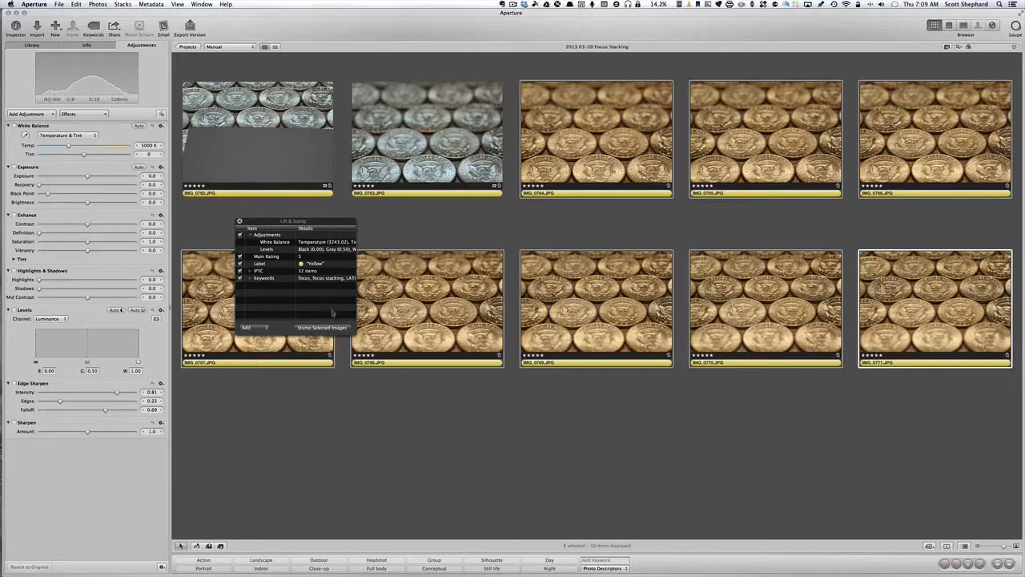
click(321, 327)
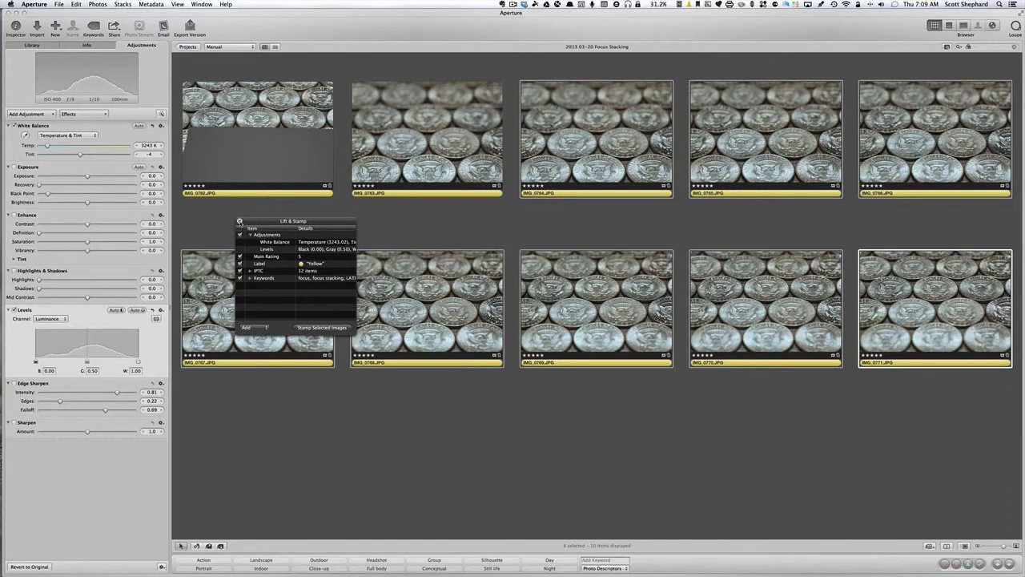
click(240, 221)
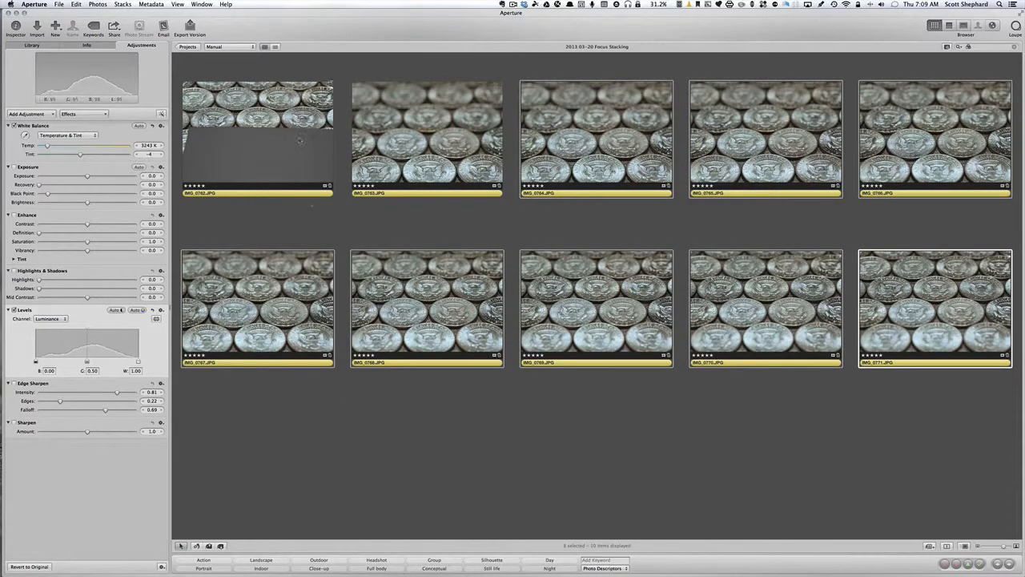
click(258, 136)
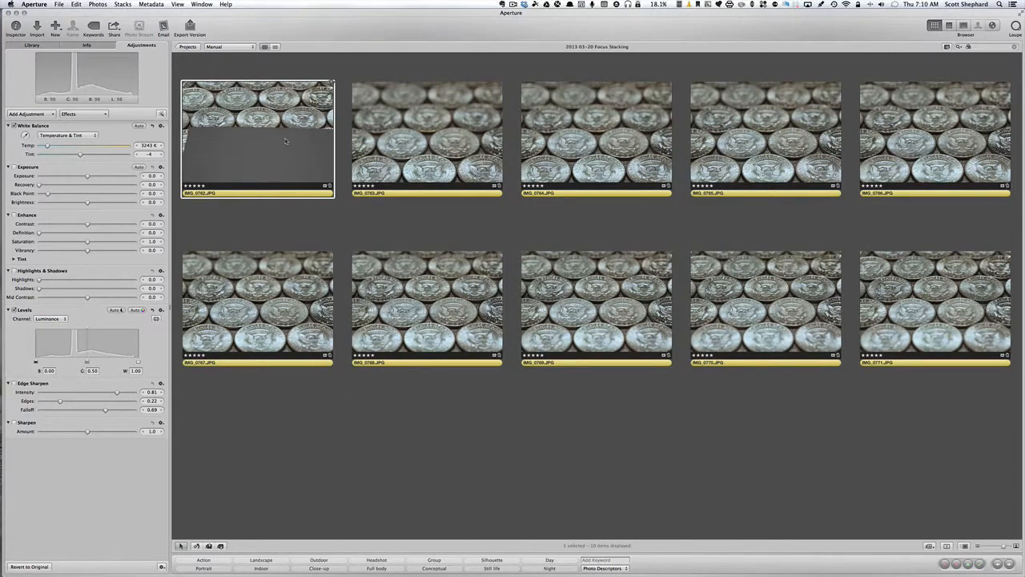
In Split View, view the second, fourth, eighth and ninth coin photos large
click(948, 25)
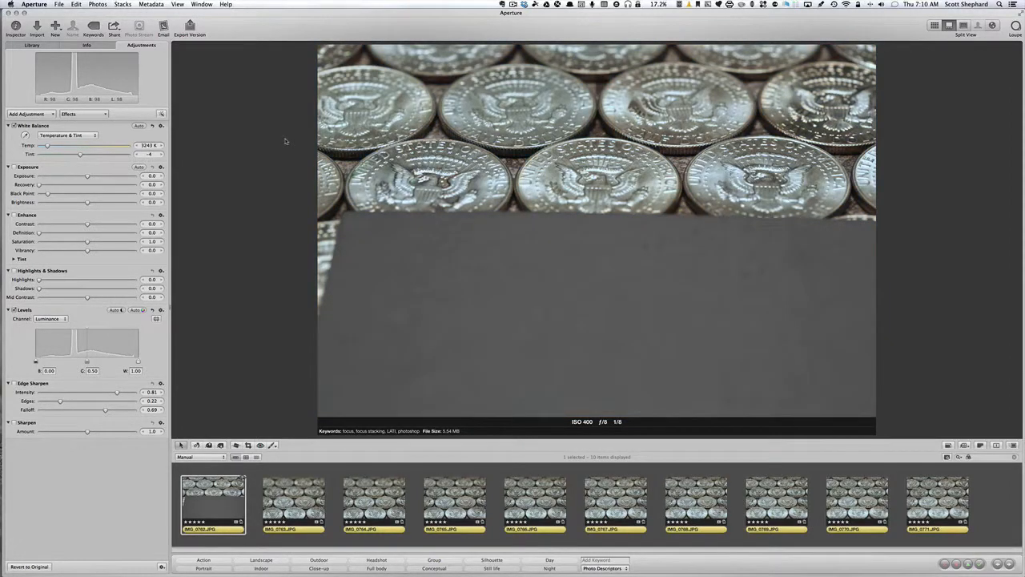
click(293, 505)
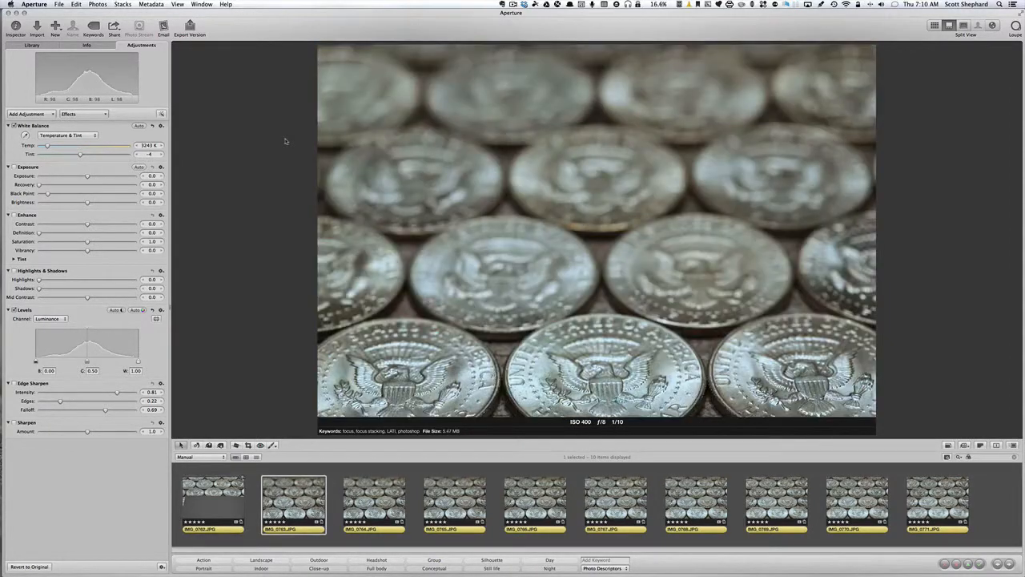
click(454, 503)
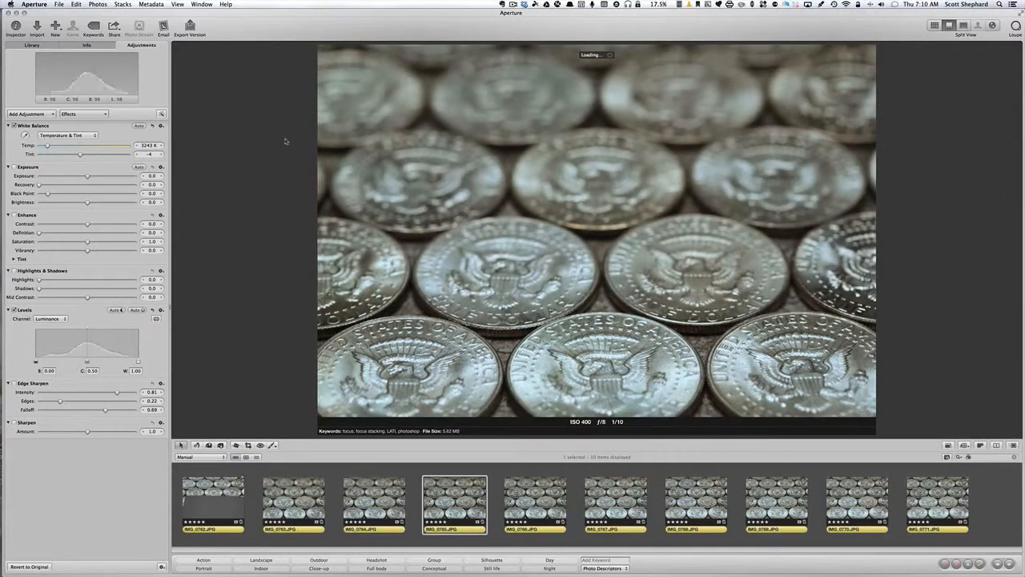
click(775, 505)
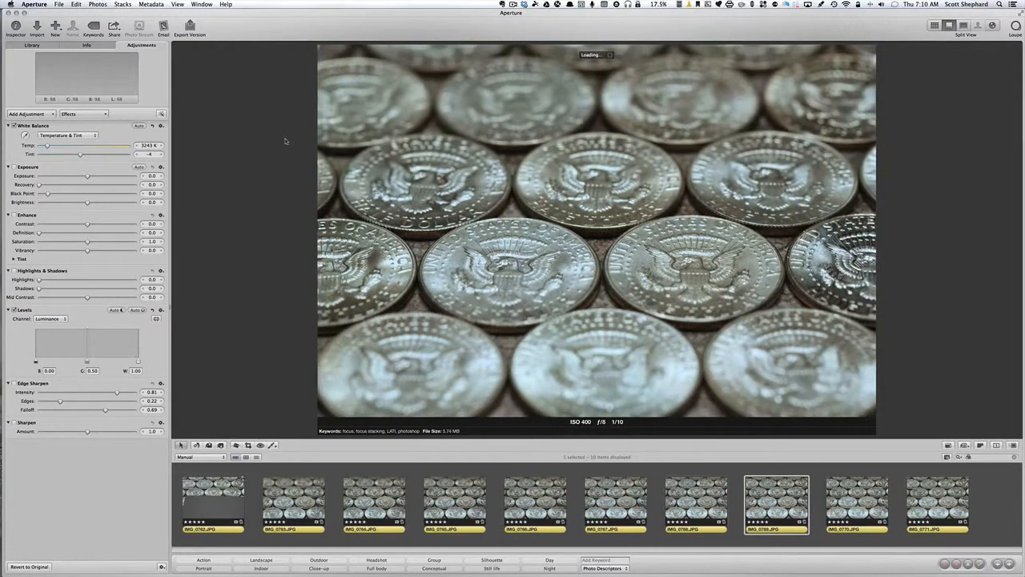
click(856, 505)
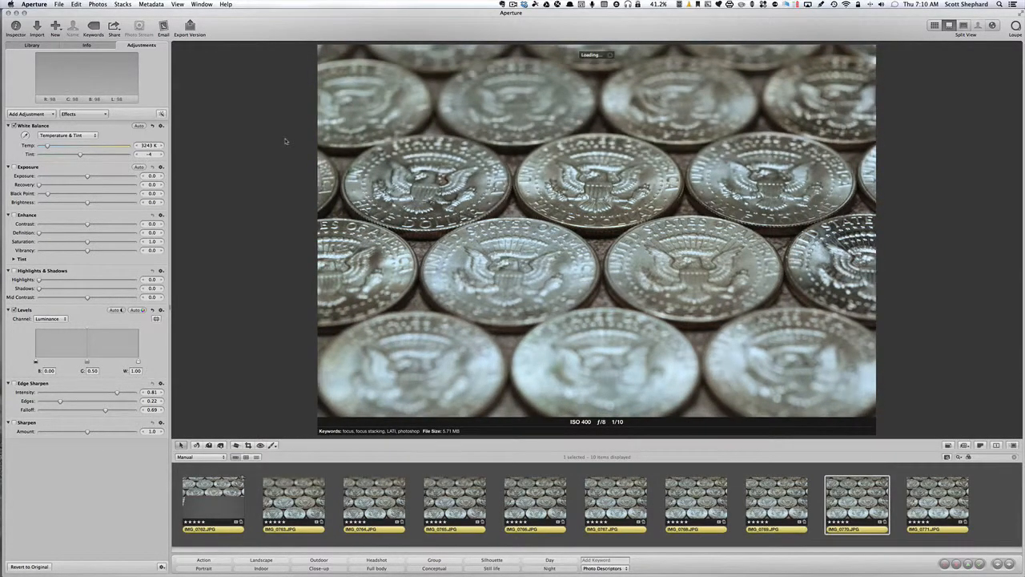